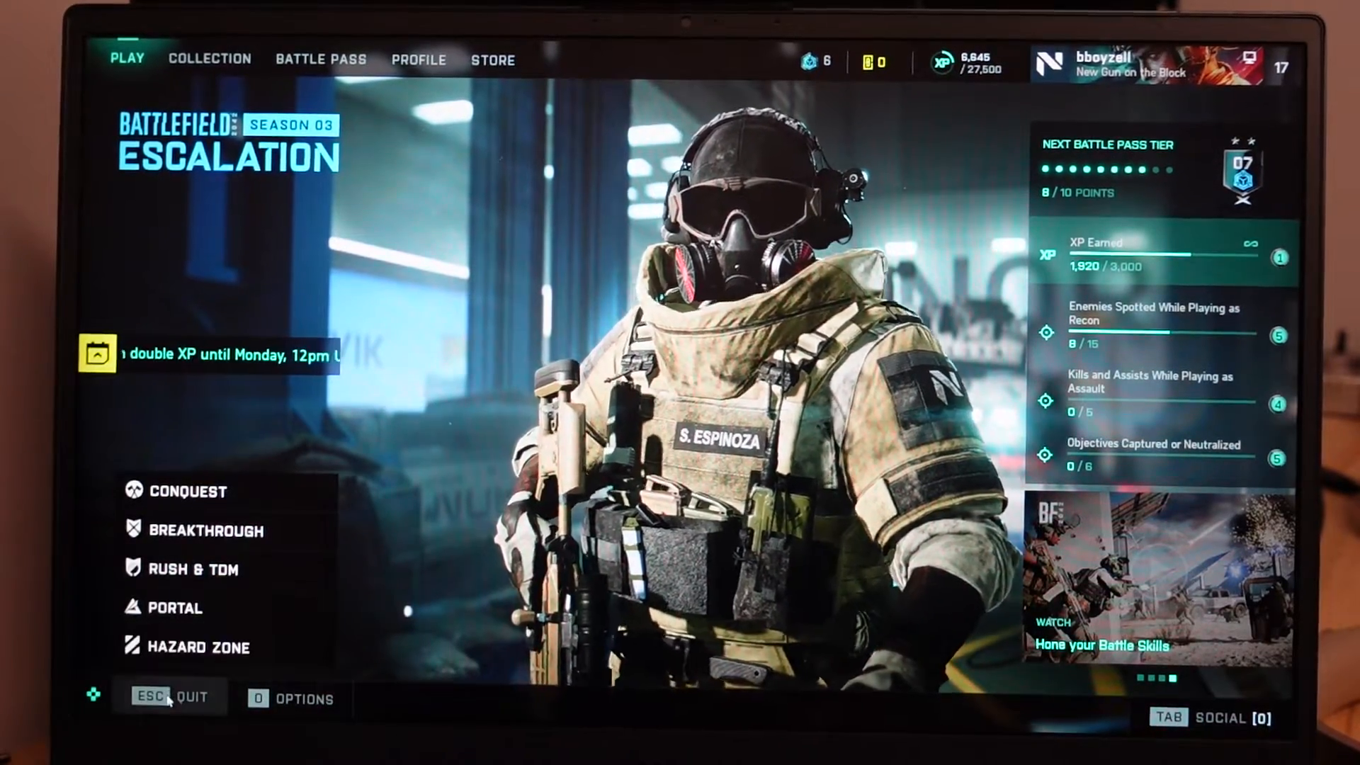
Quit Battlefield 2042 and confirm exiting to the desktop.
left_click(169, 696)
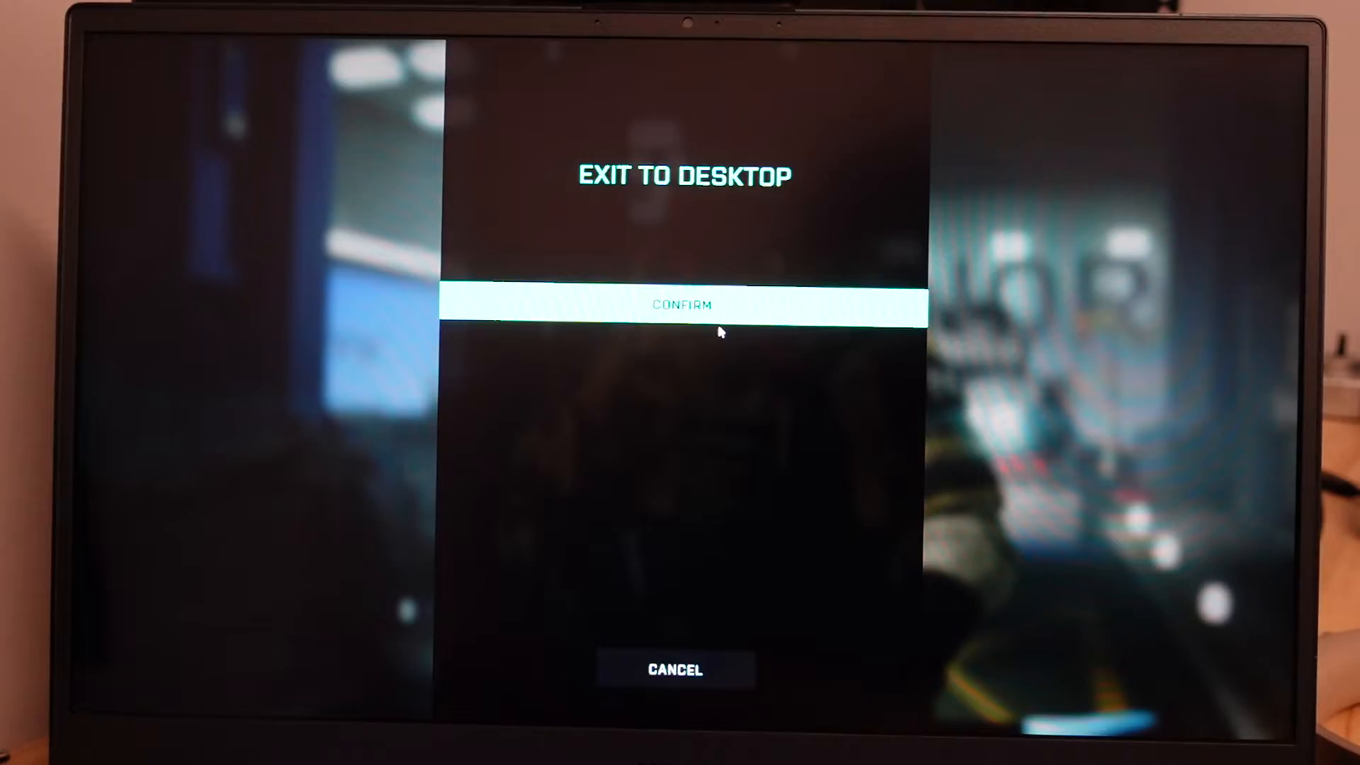
left_click(682, 304)
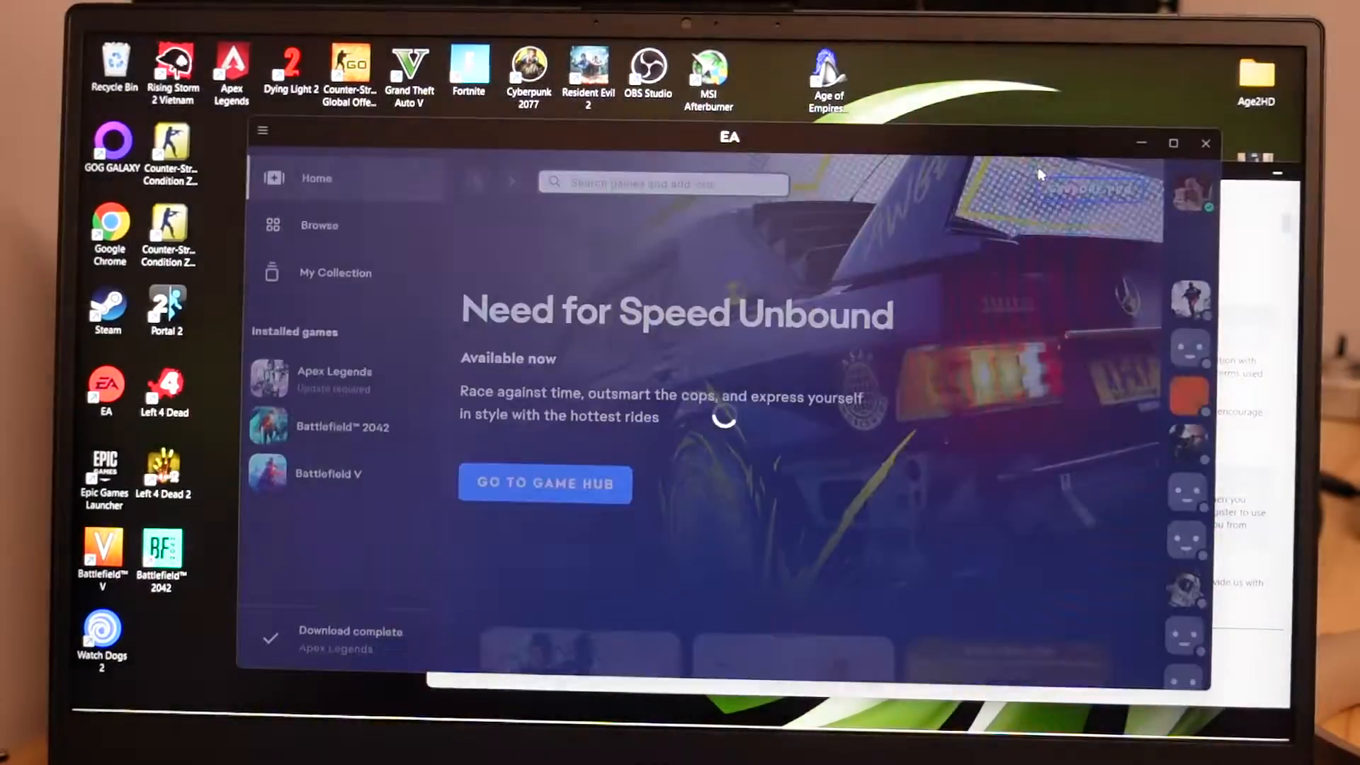
Search 'control Panel' from Start and launch the Control Panel home.
left_click(586, 704)
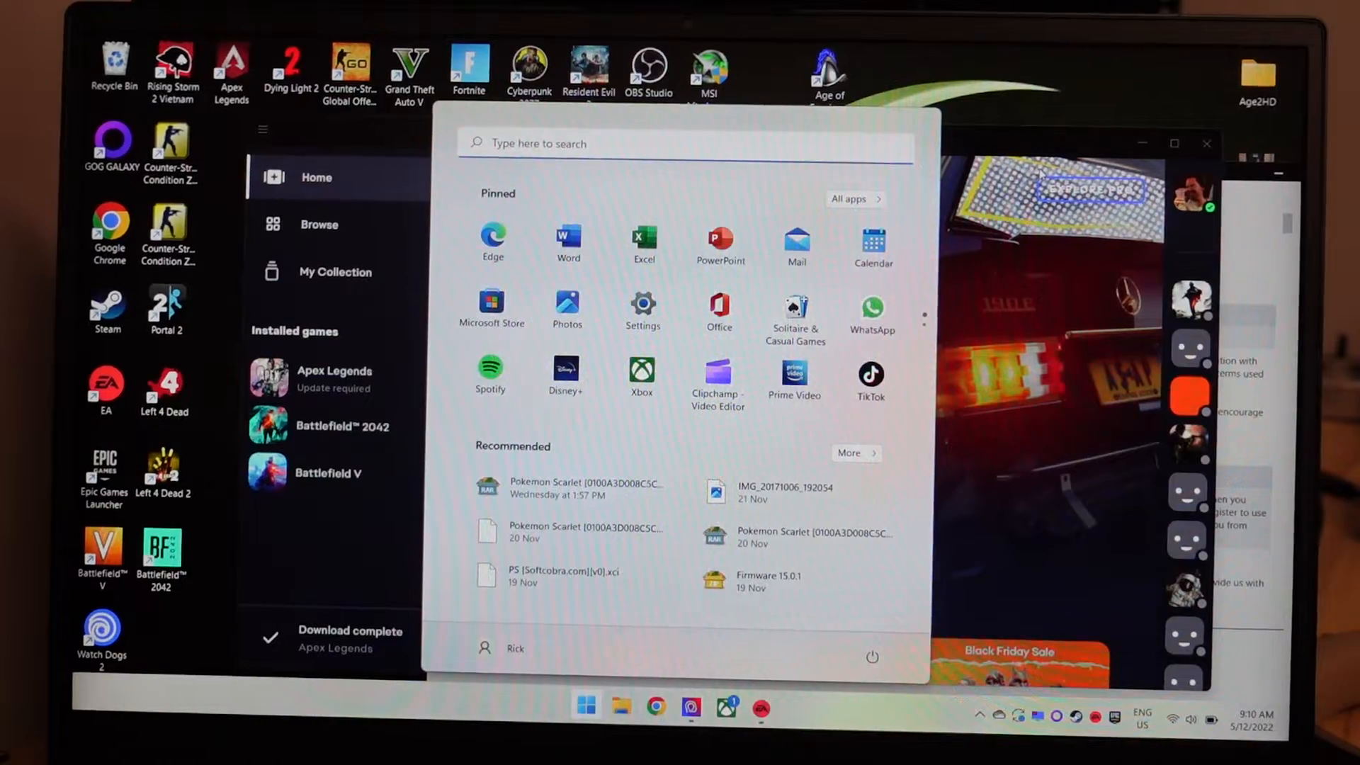
type("control Panel")
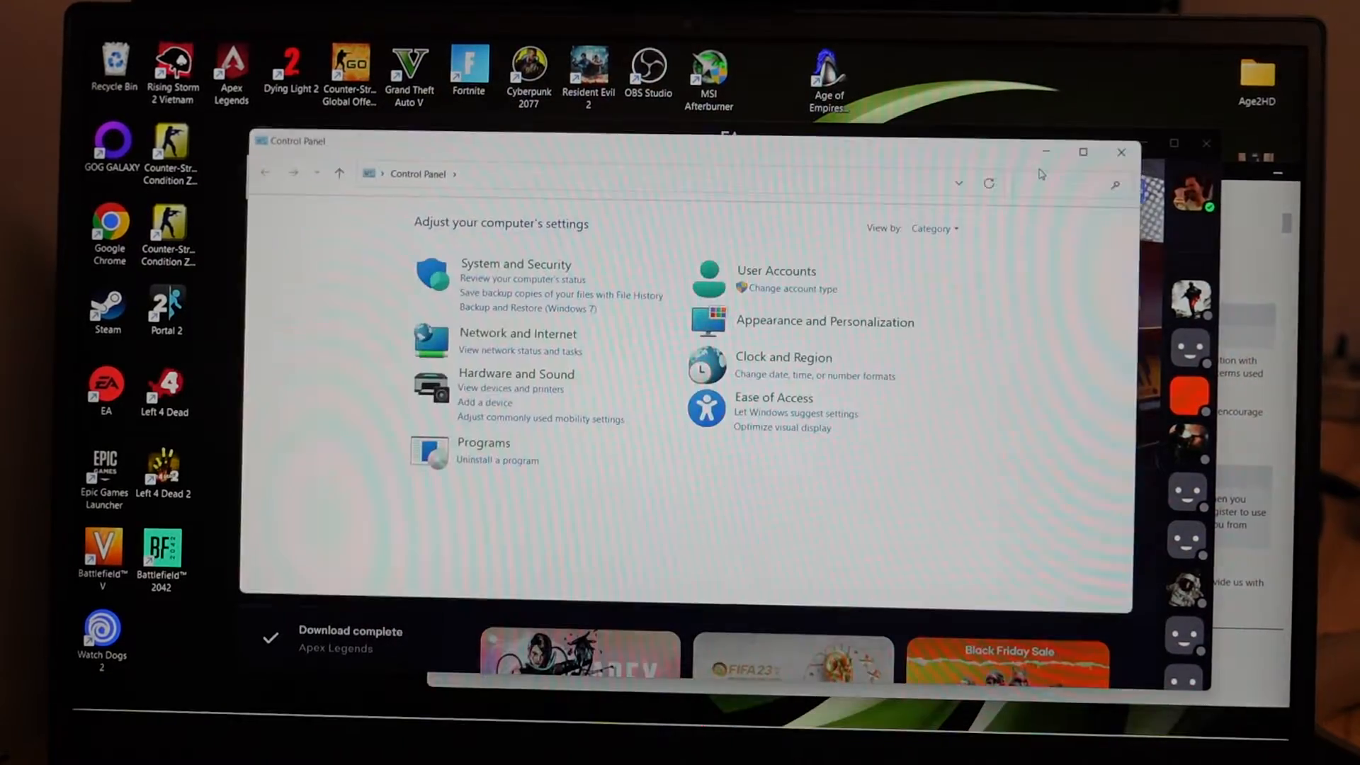
mouse_move(516, 372)
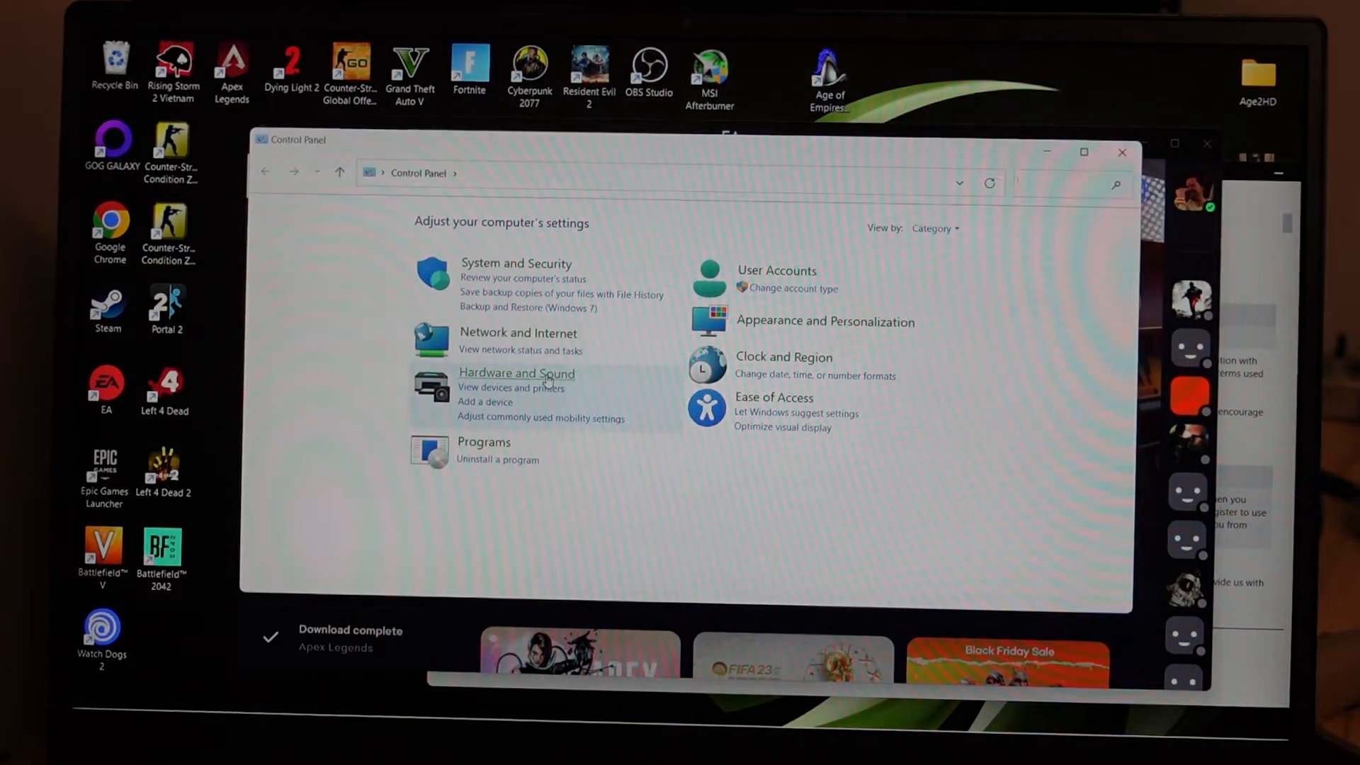
Show Devices and Printers, listing the WH-1000XM3 headphones among devices.
left_click(515, 372)
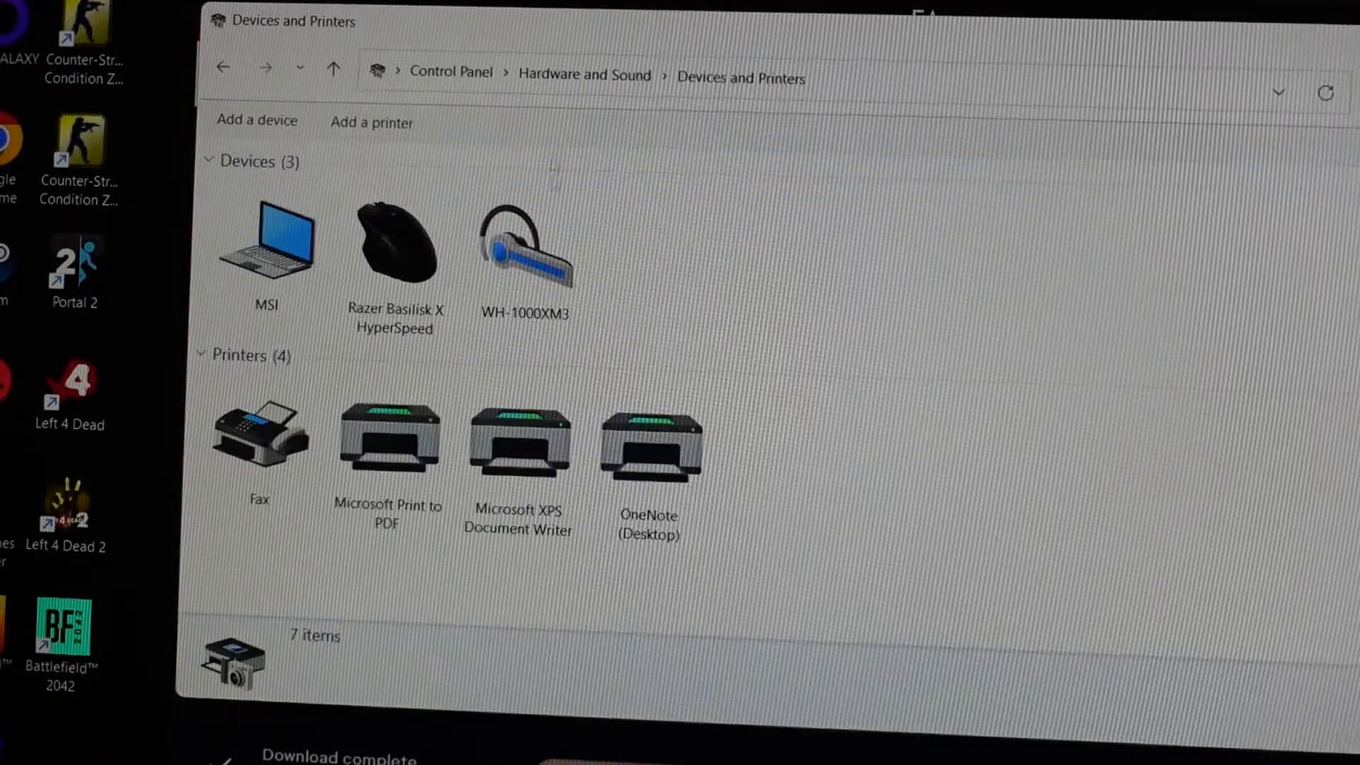
Bring up the context actions for the WH-1000XM3 headphones to reach Properties.
right_click(524, 243)
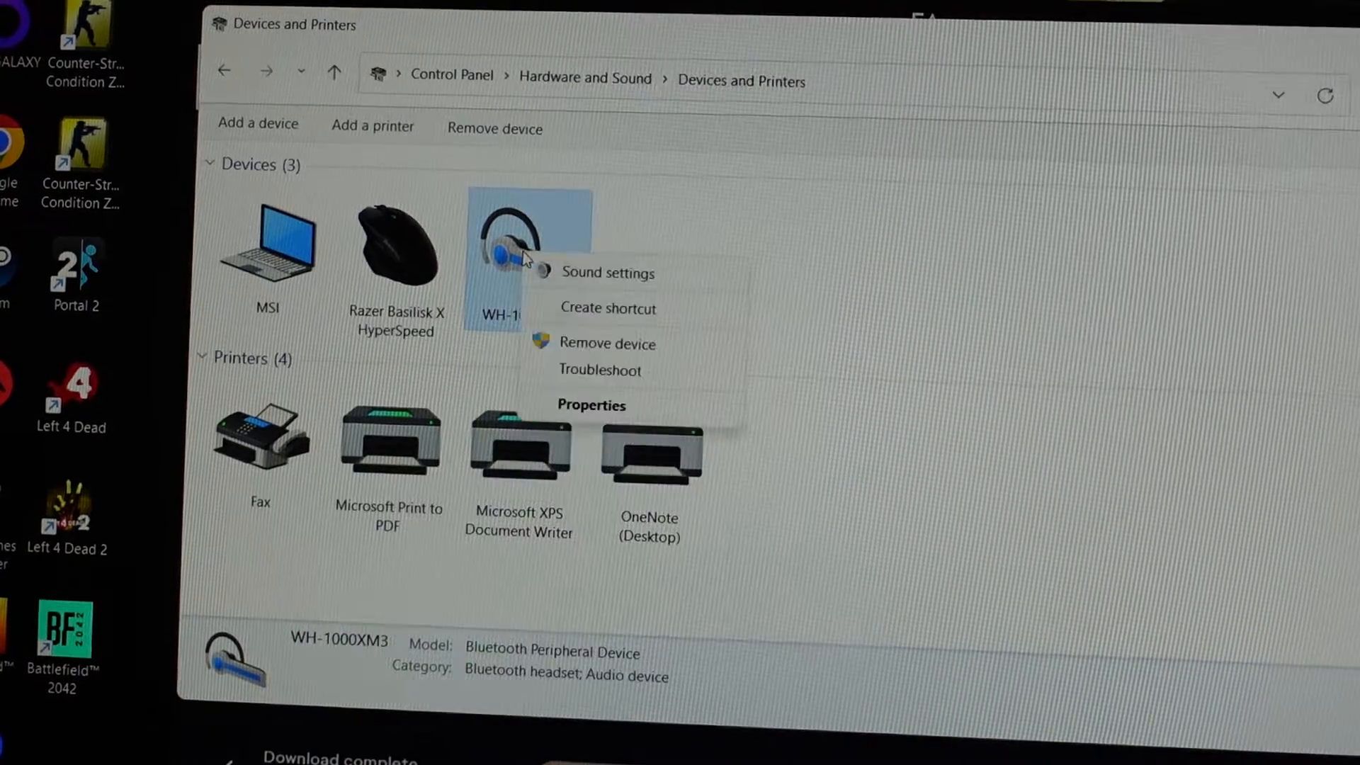
mouse_move(591, 403)
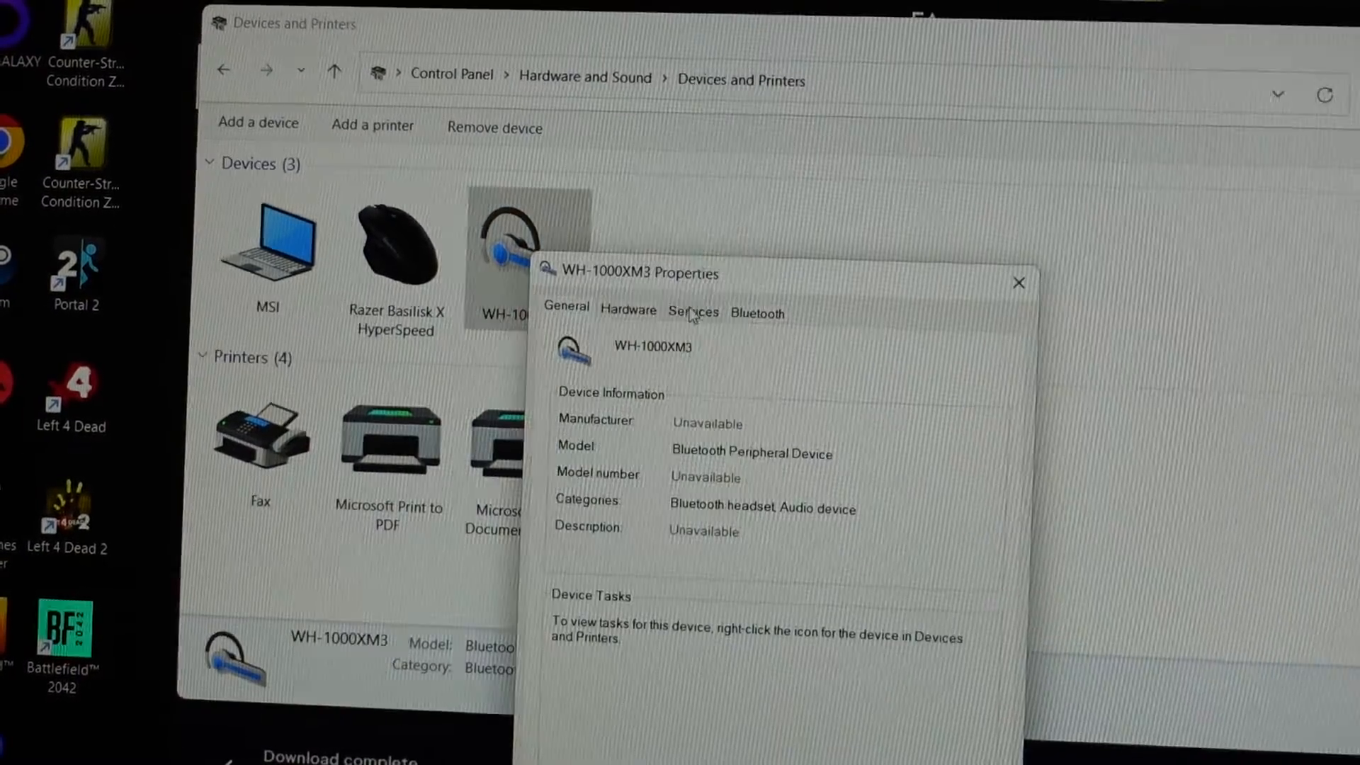
In the headphones' Services list, uncheck Handsfree Telephony, leaving other services enabled.
left_click(692, 311)
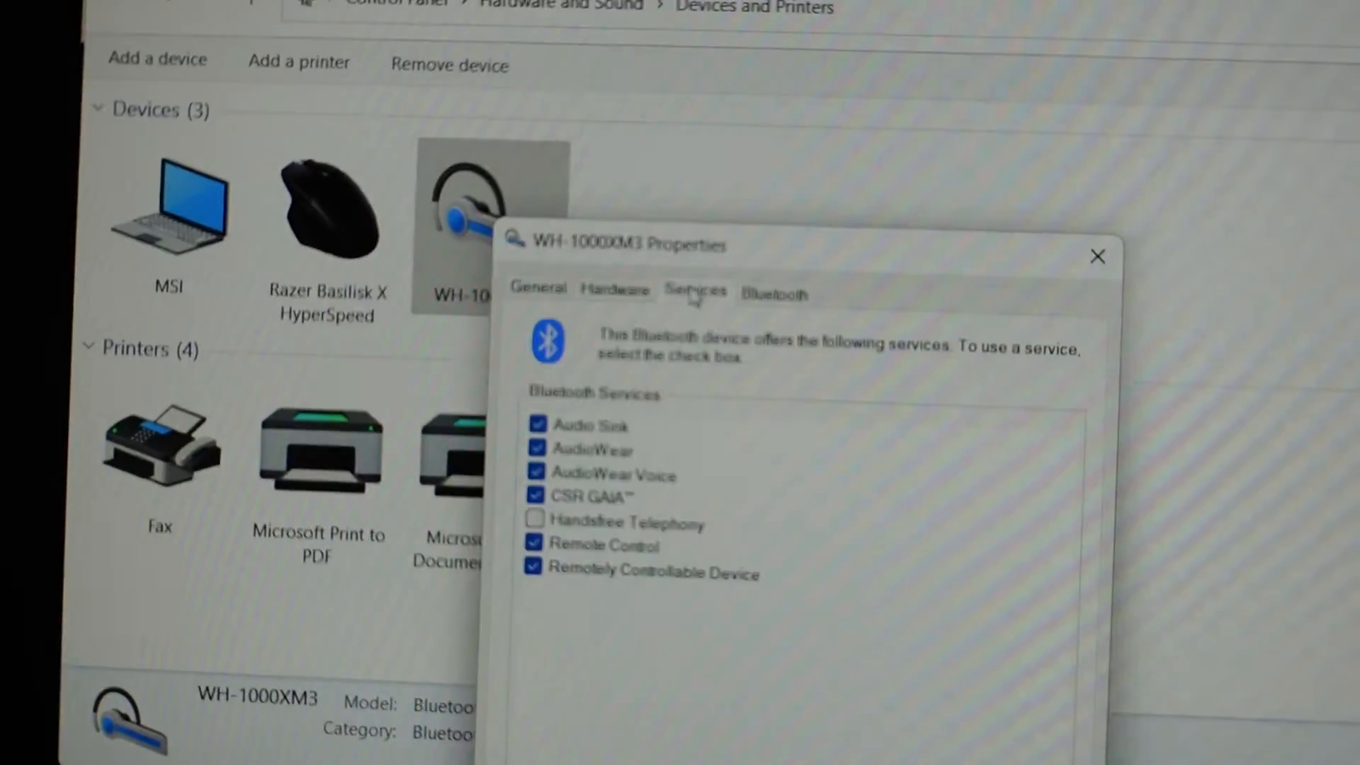
left_click(626, 522)
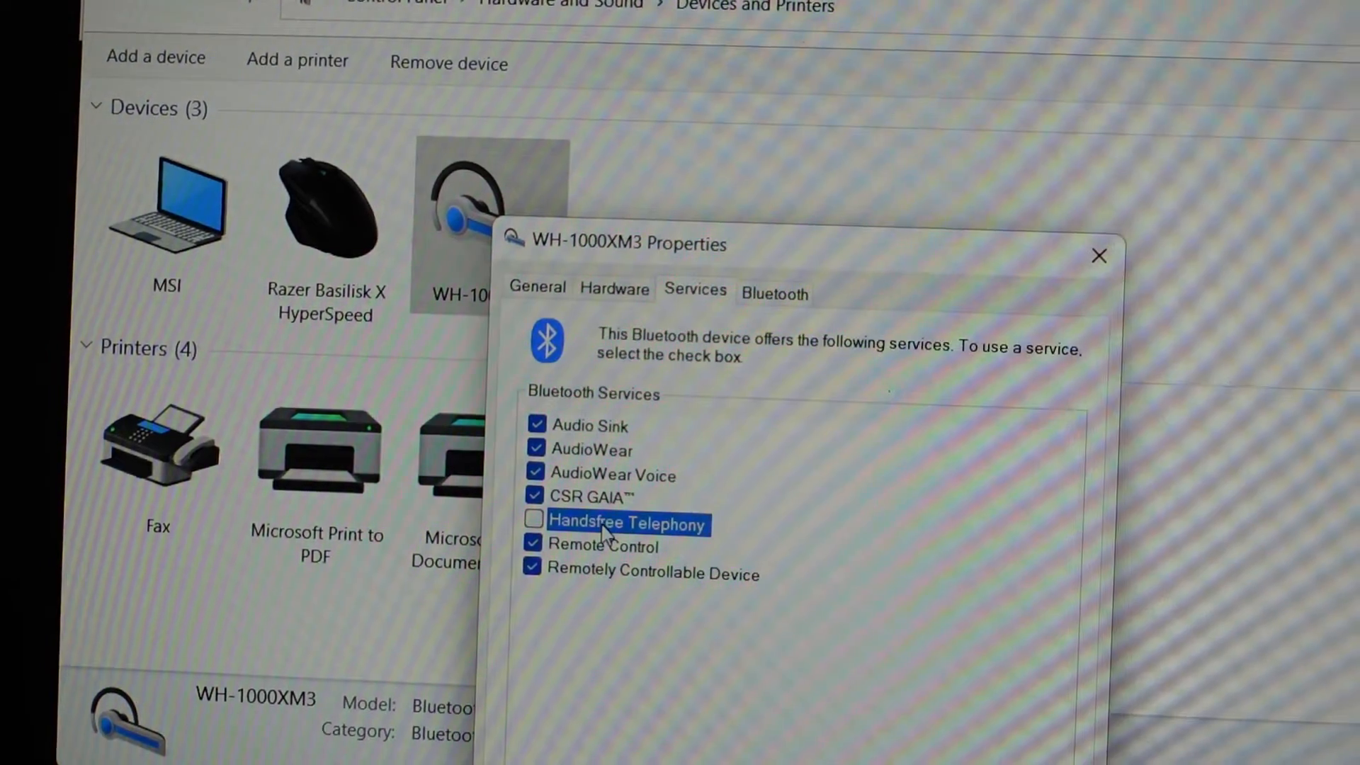